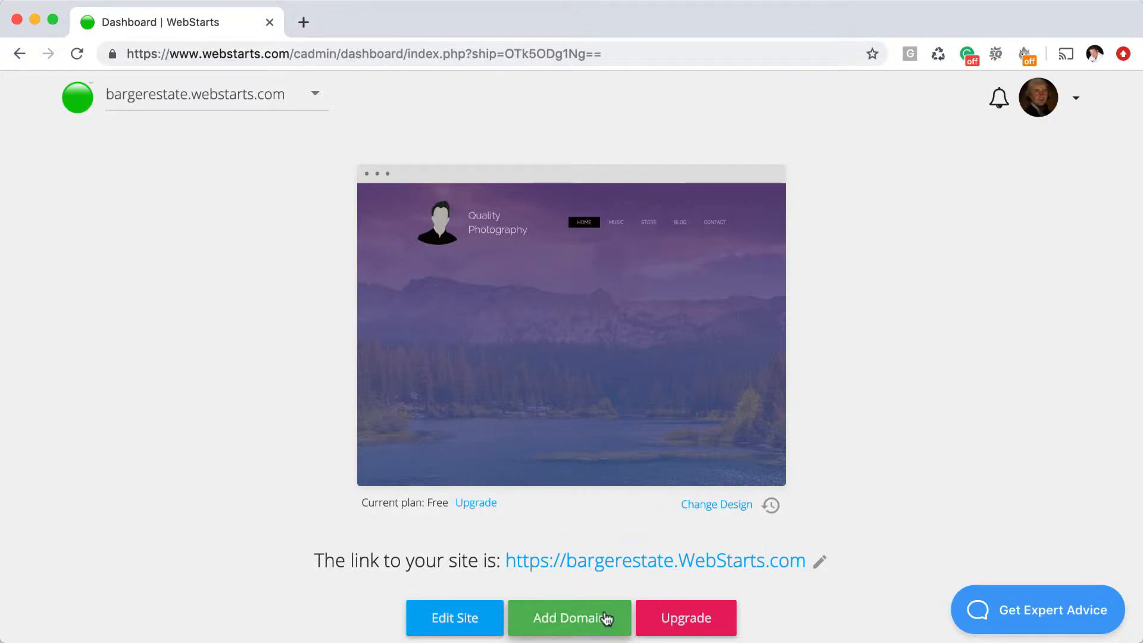
Step: Start adding a domain to the bargerestate site from the dashboard
left_click(569, 618)
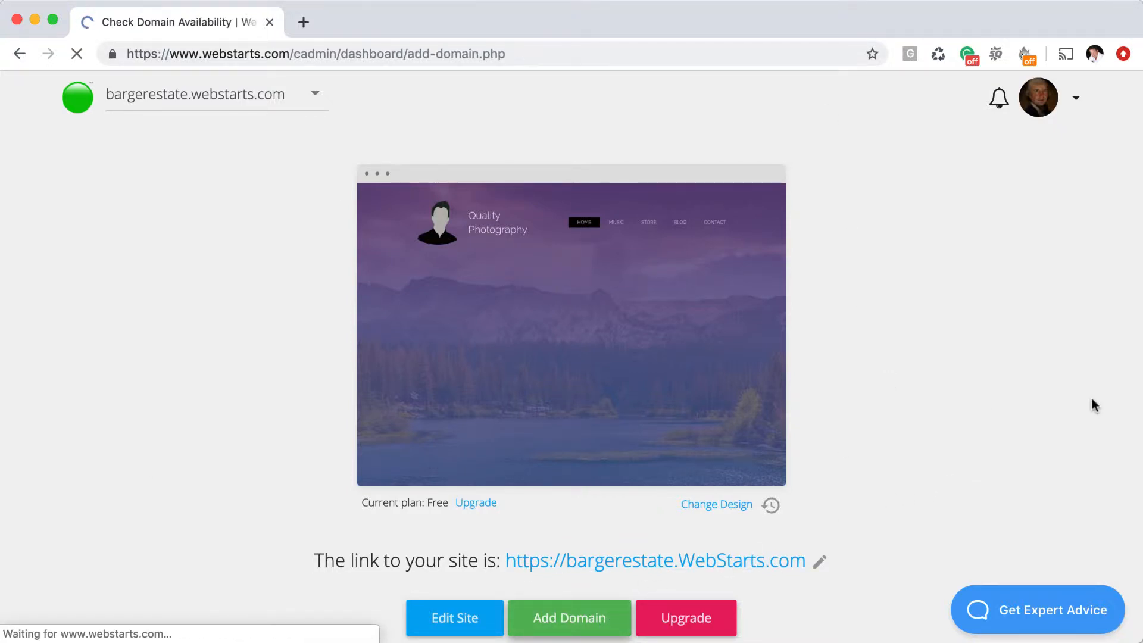
Step: Enter roller.com under 'I Already Have A Domain Name' and continue to the availability result
left_click(569, 618)
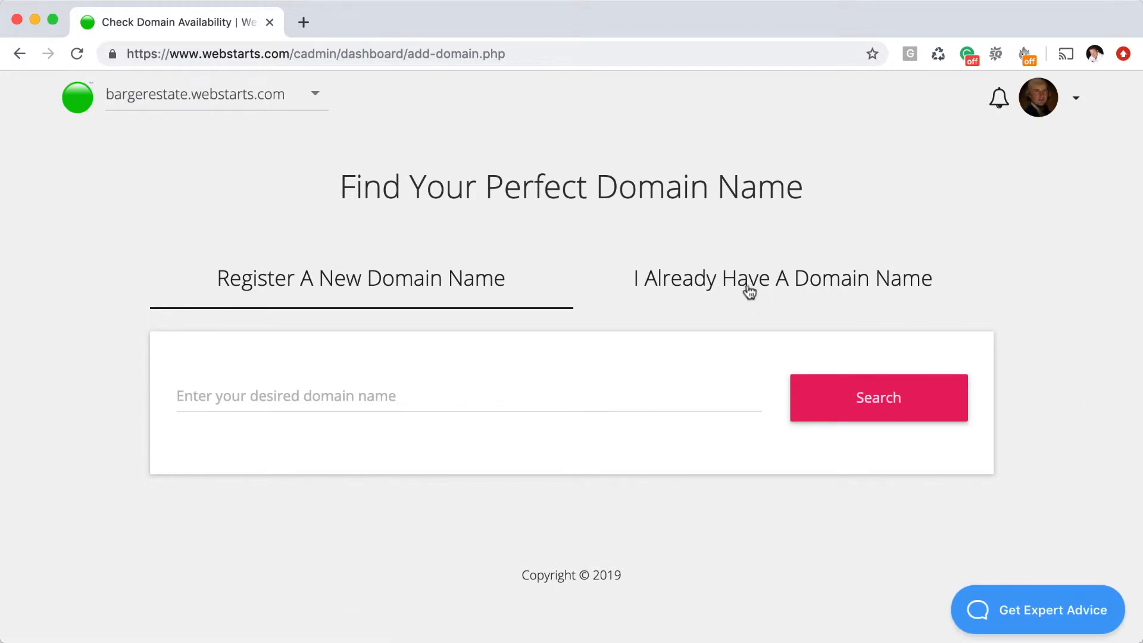
left_click(781, 277)
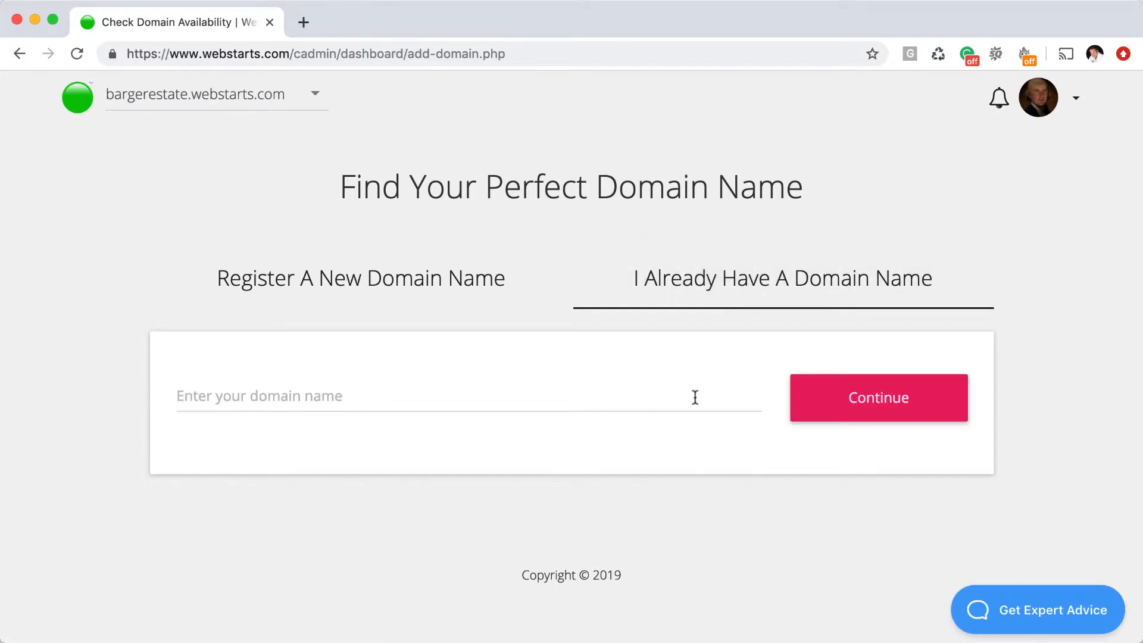
left_click(466, 395)
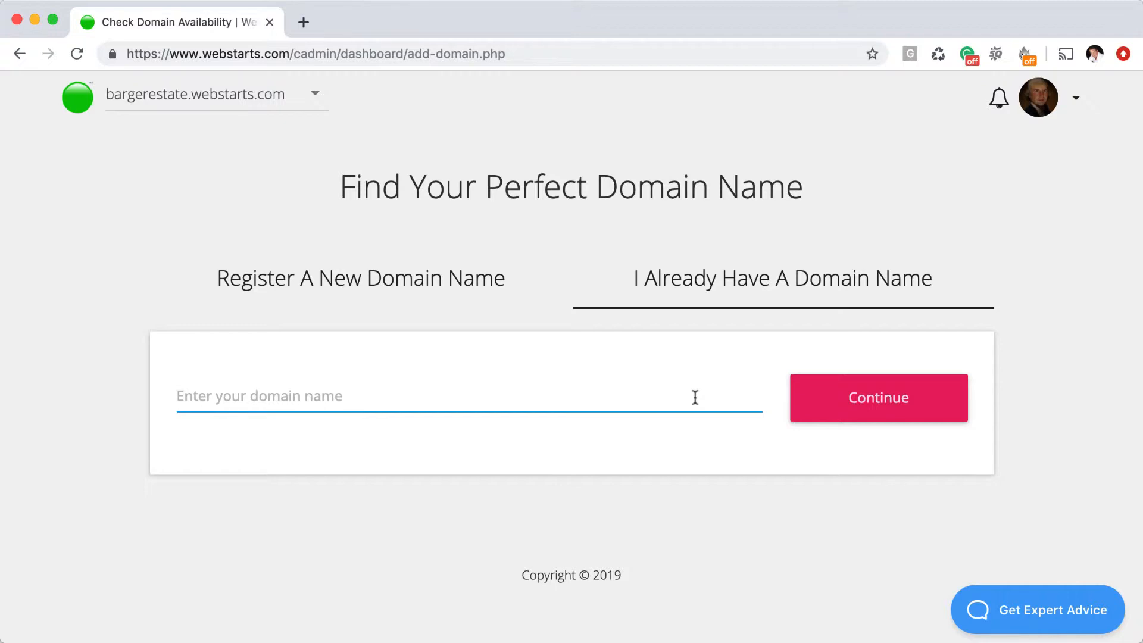
type("roller.")
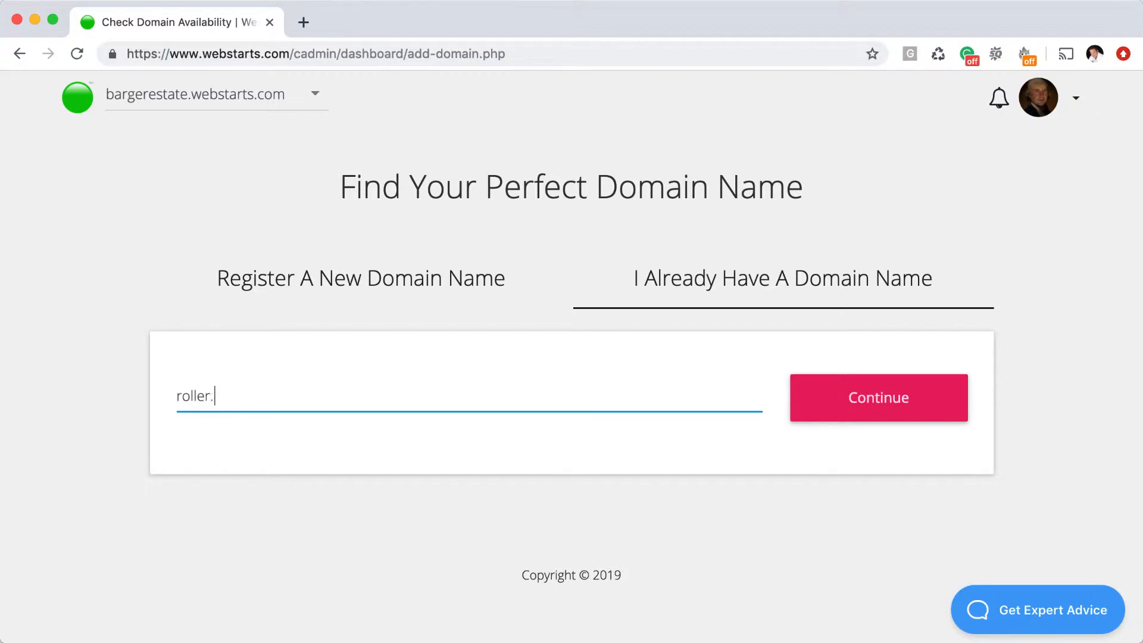
left_click(877, 398)
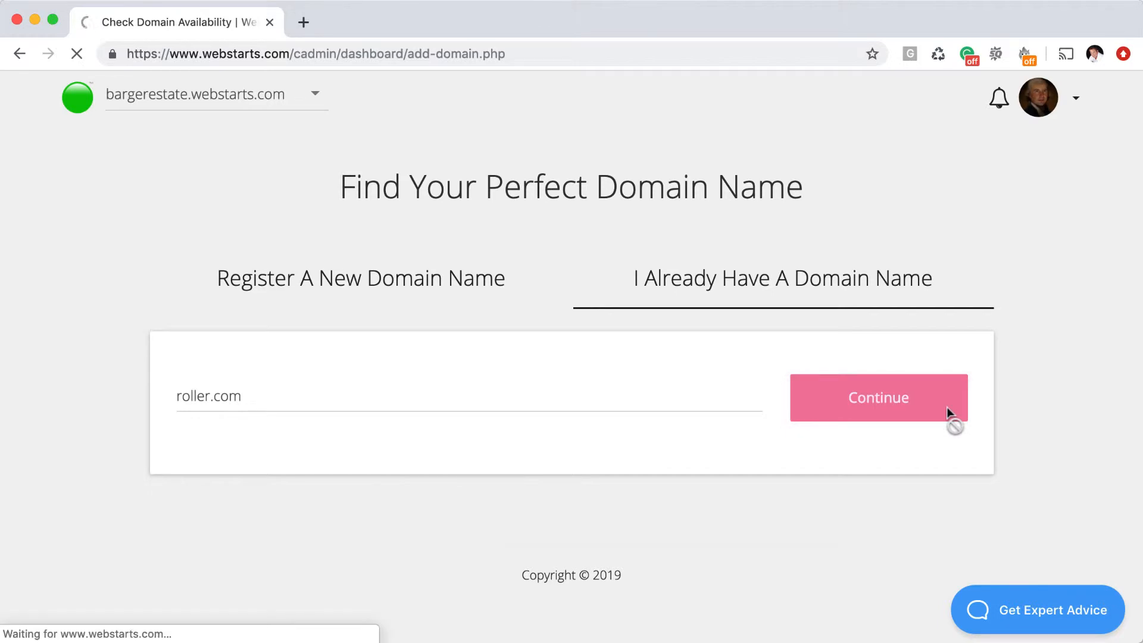
left_click(878, 397)
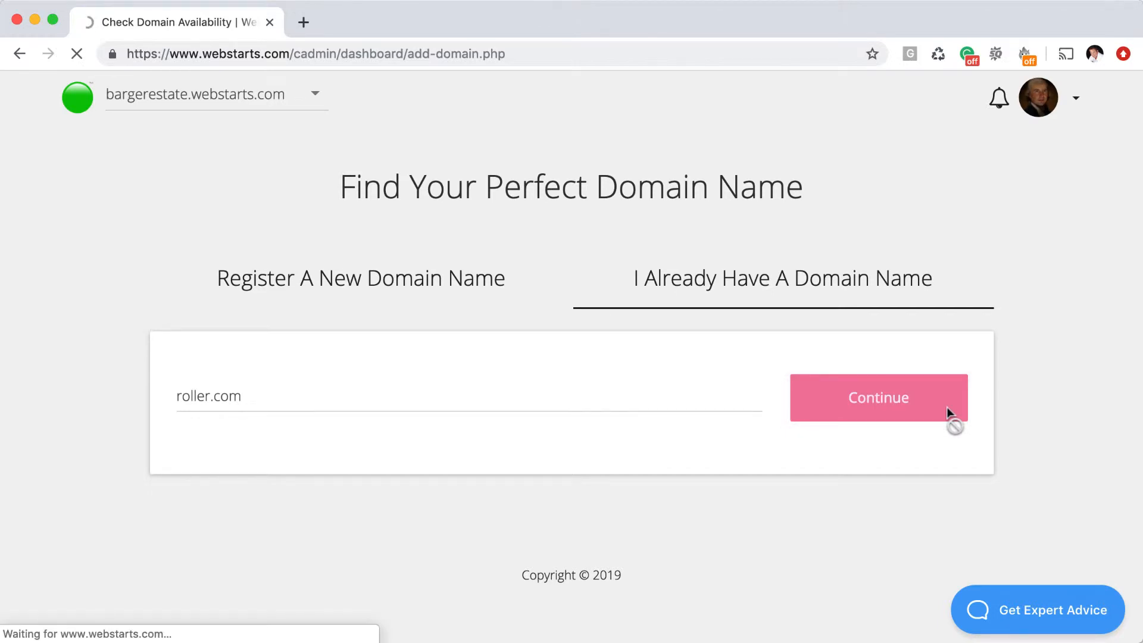
left_click(877, 397)
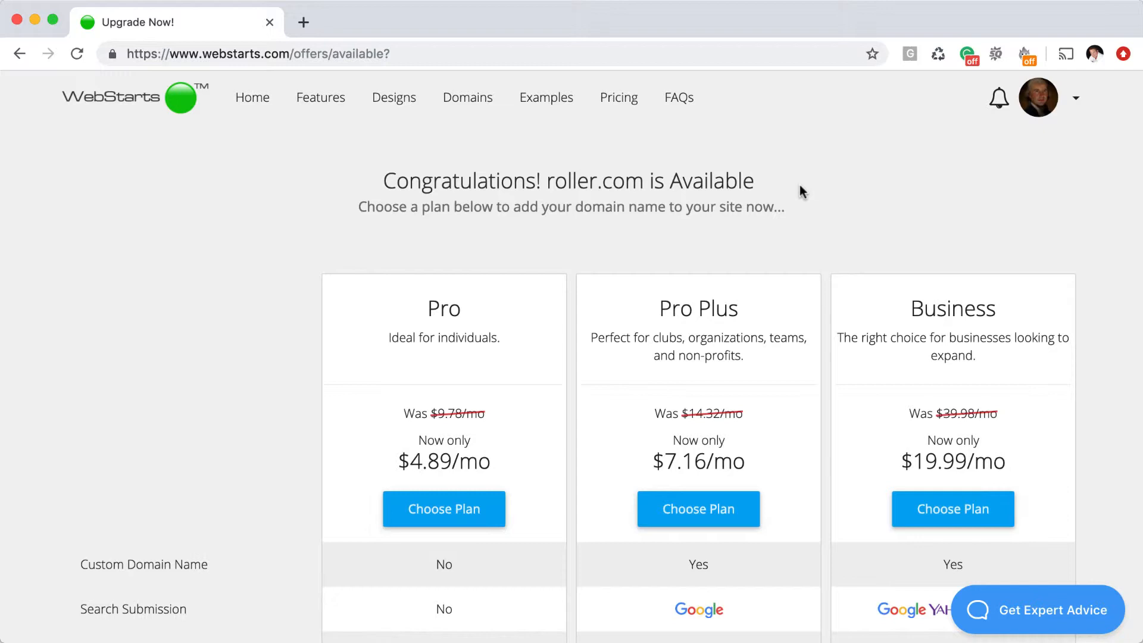
mouse_move(766, 369)
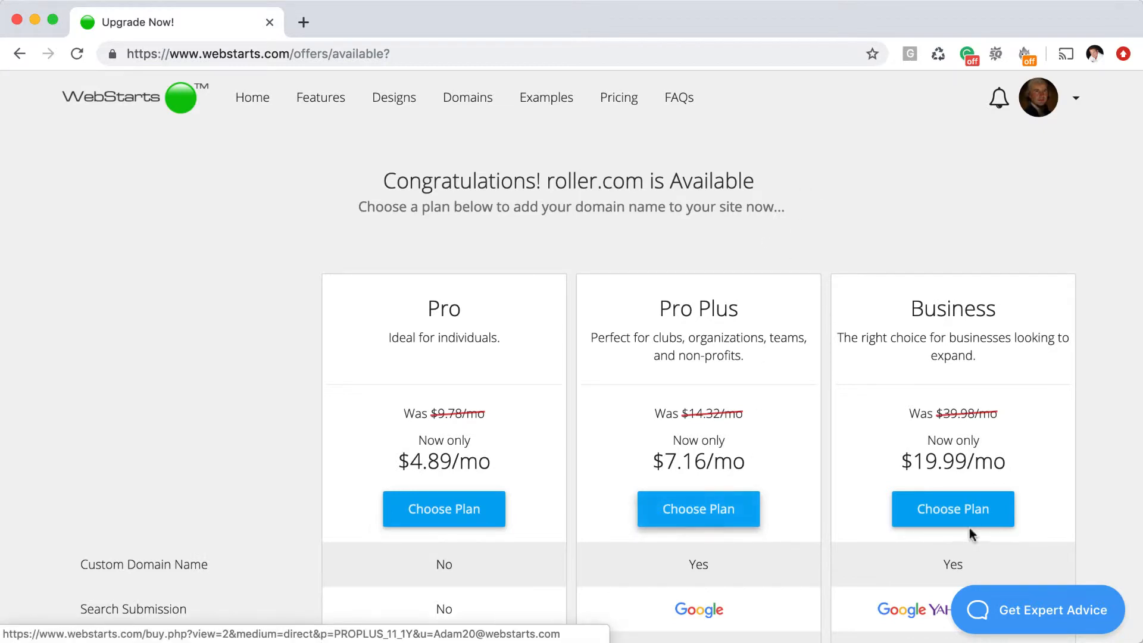
mouse_move(953, 508)
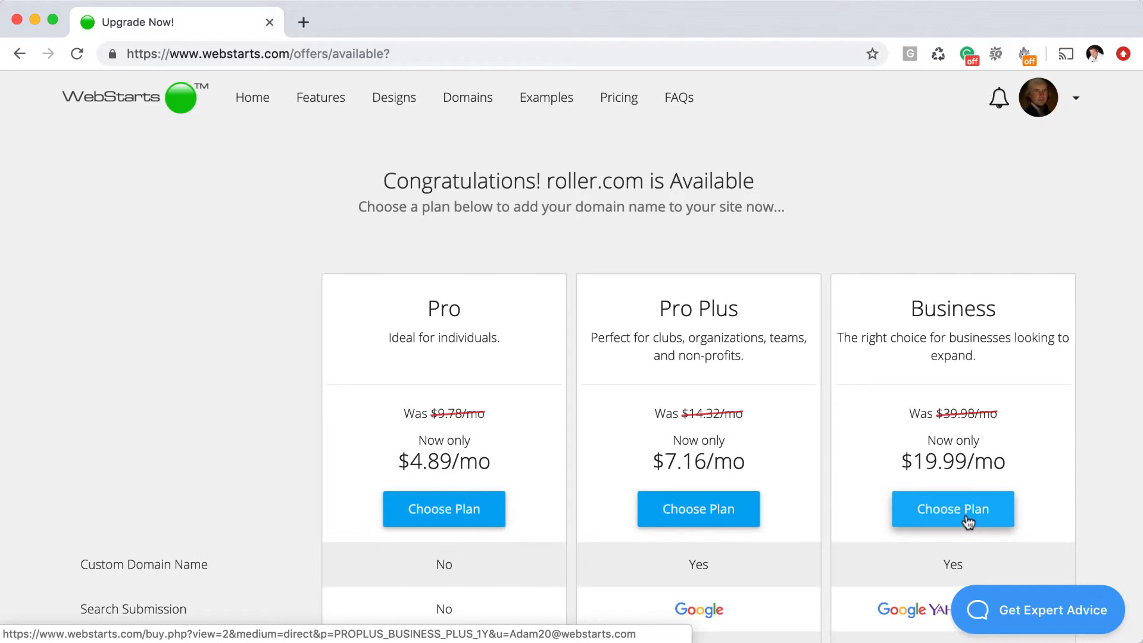
mouse_move(916, 255)
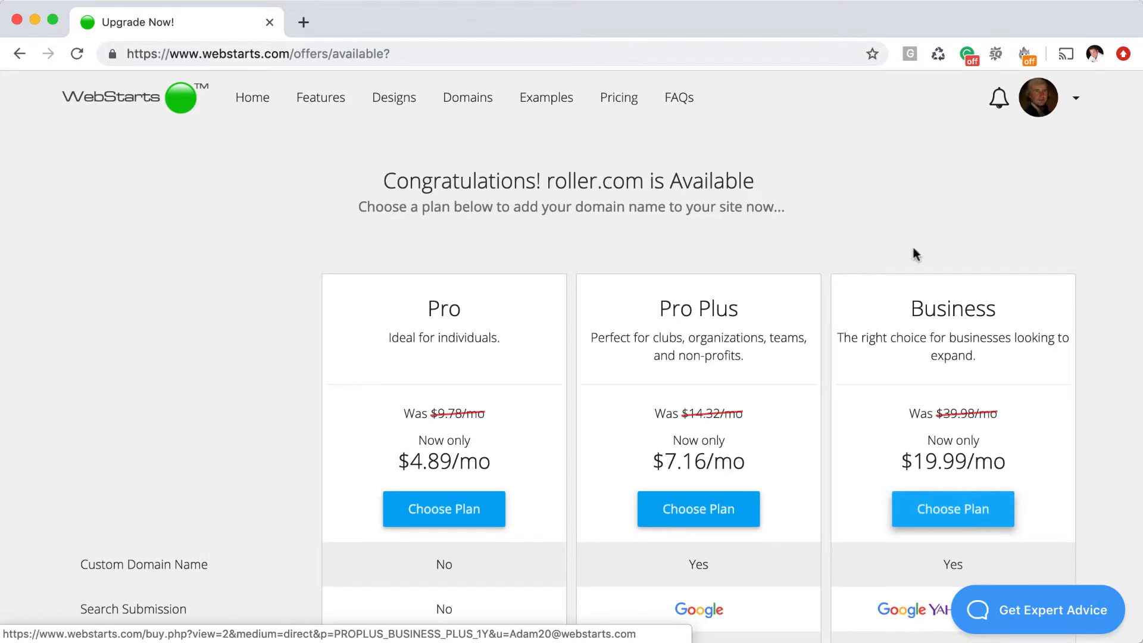
mouse_move(862, 199)
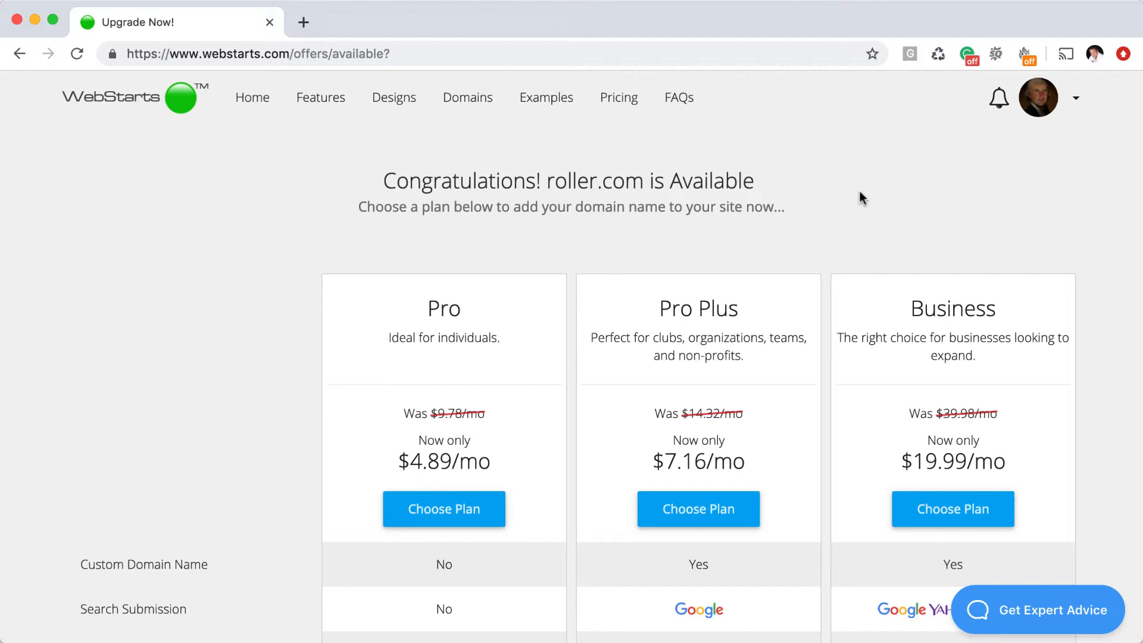
mouse_move(967, 167)
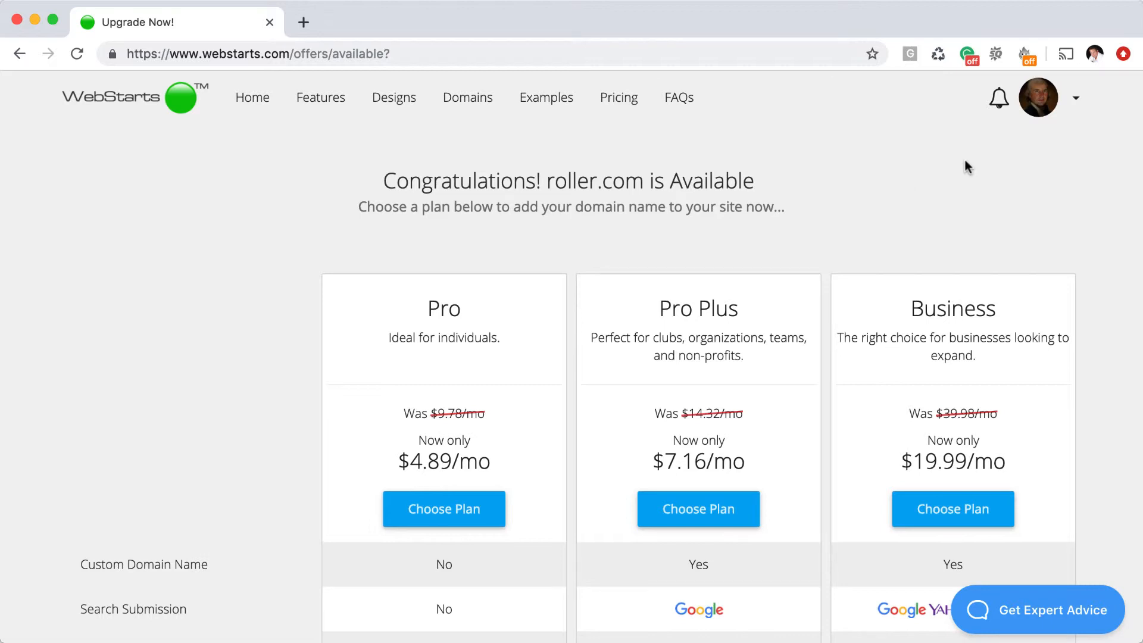
Step: Go to My Domains from the profile menu to view luxurylifefl.com's name servers
left_click(1074, 96)
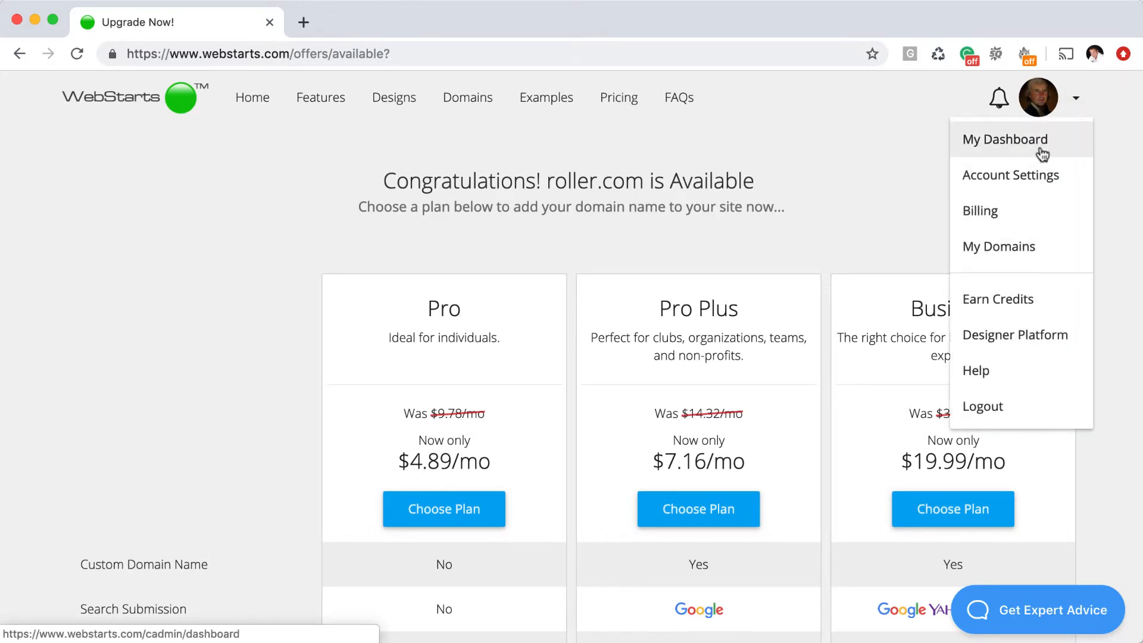
left_click(1005, 140)
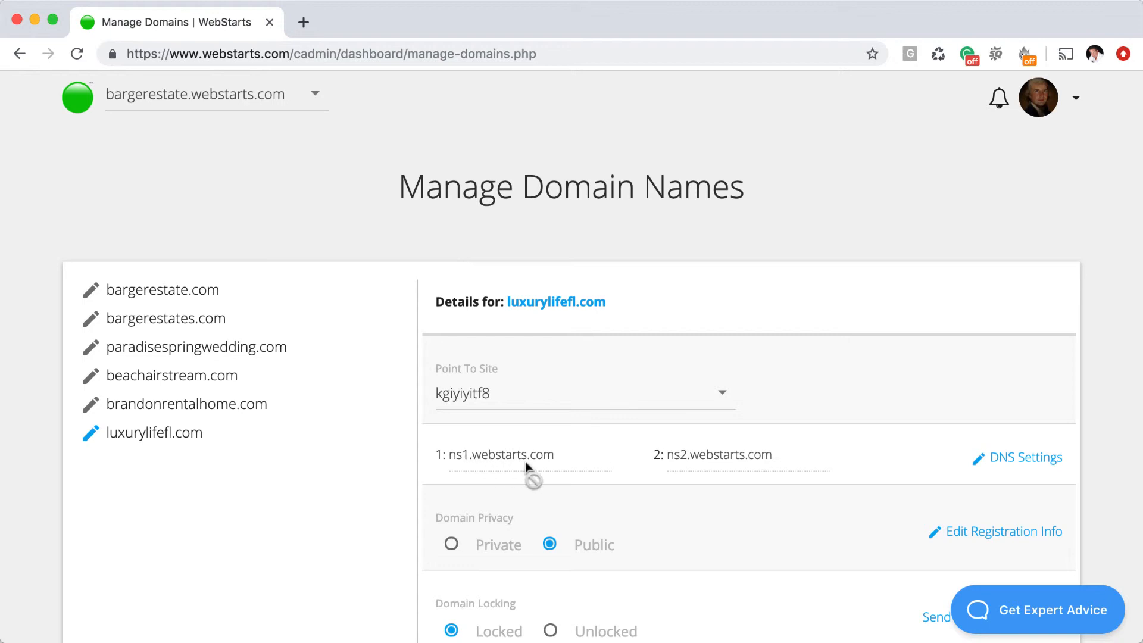
mouse_move(681, 470)
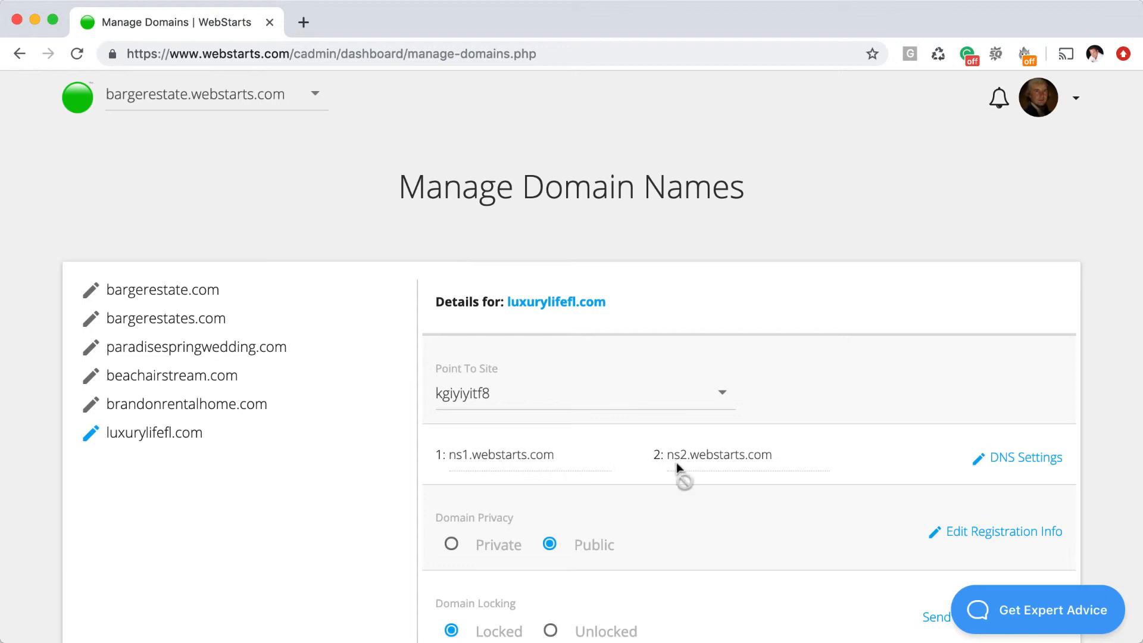
mouse_move(1093, 448)
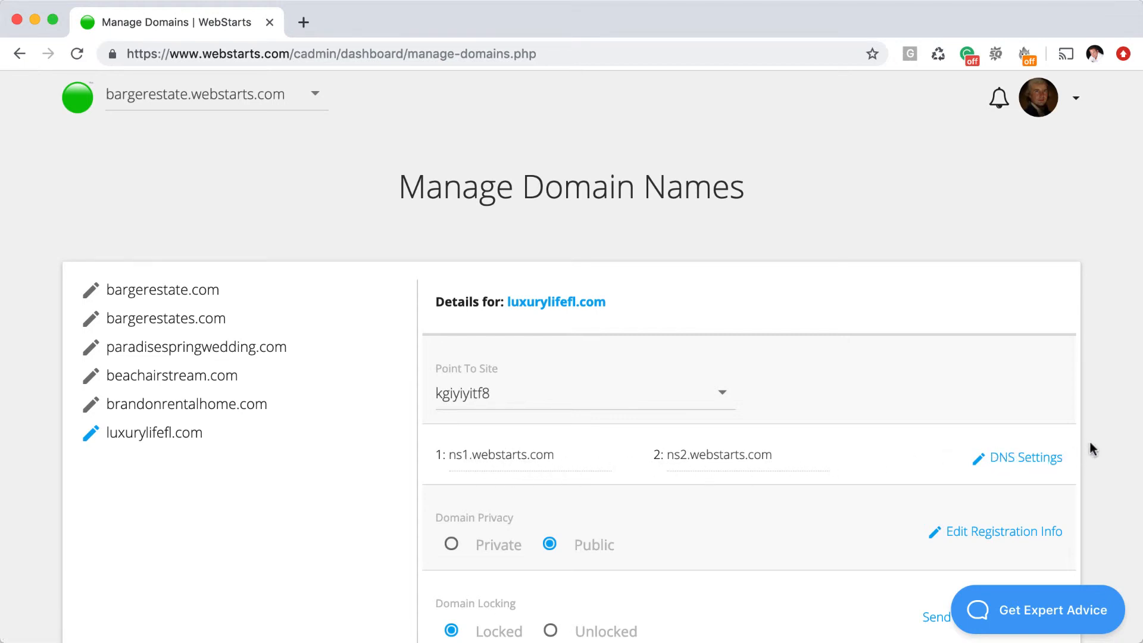